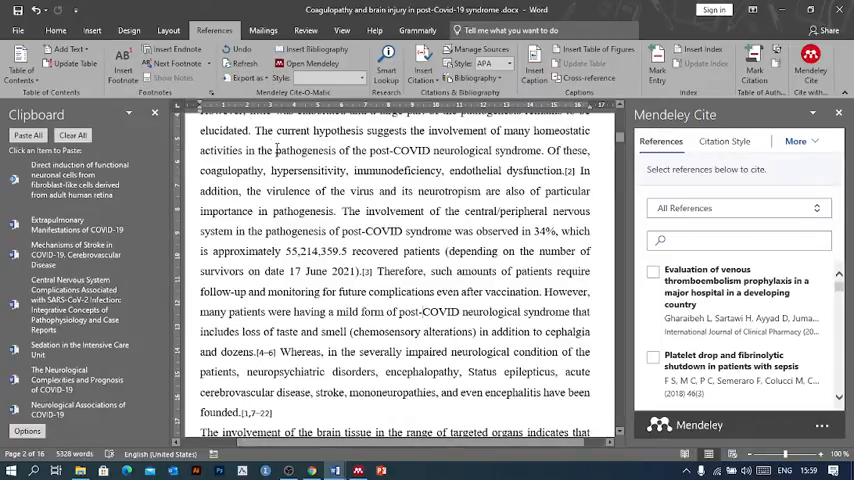
mouse_move(307, 194)
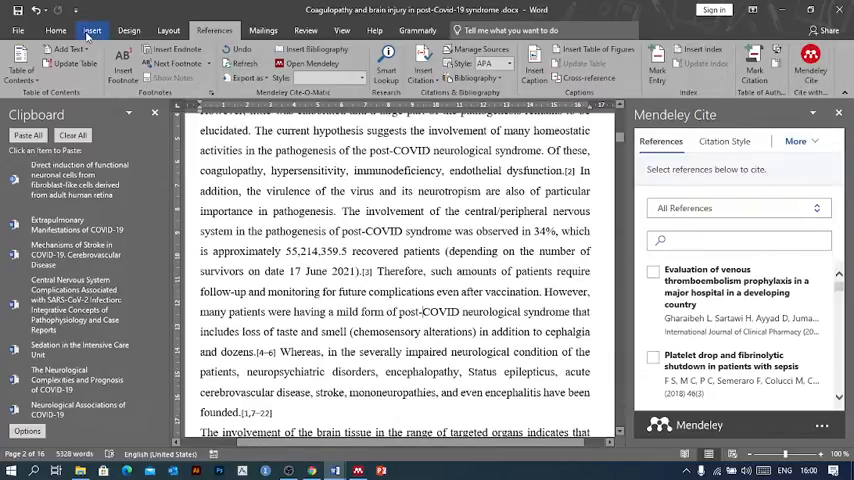
Step: Review the manuscript's file info (16 pages, 5,328 words) and return with the Insert ribbon
left_click(87, 30)
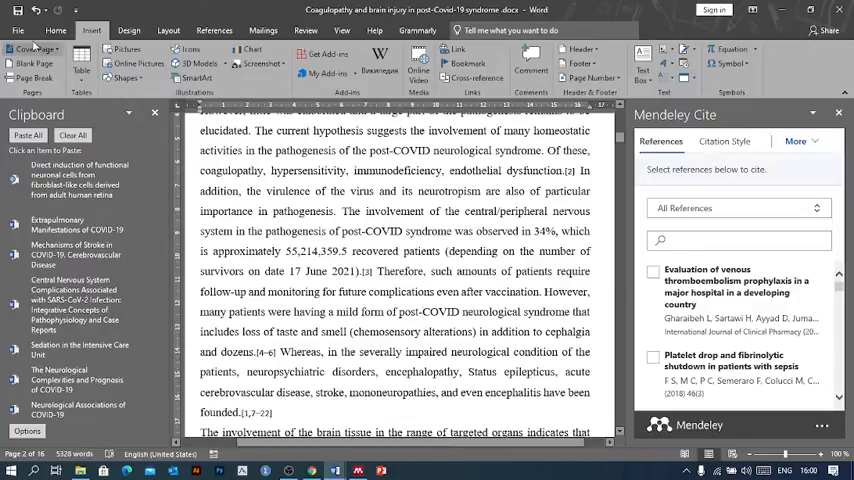
left_click(30, 30)
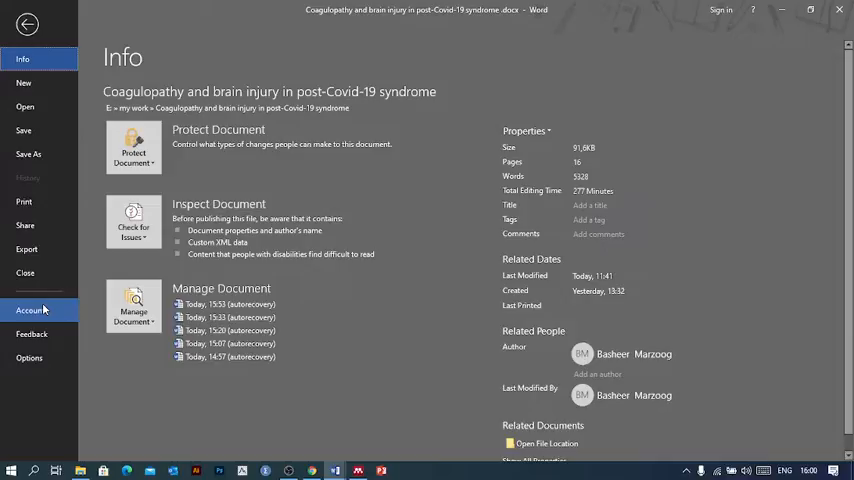
left_click(30, 310)
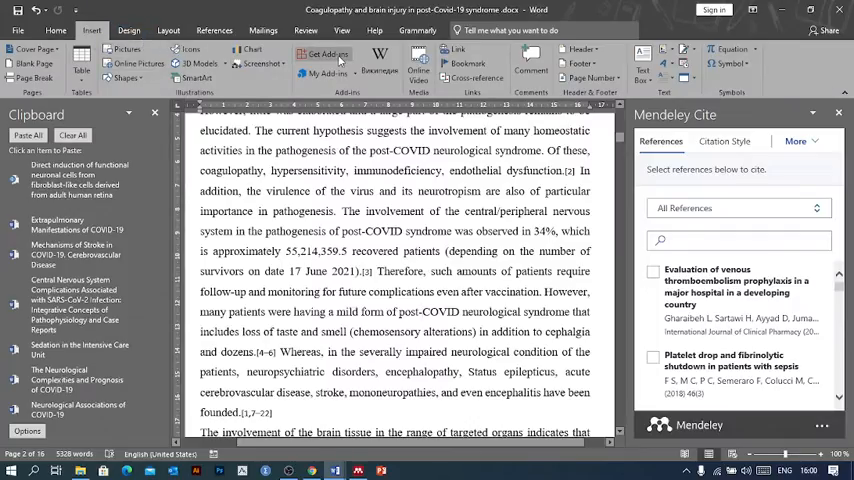
Step: Browse the Reference add-ins in the Office Store, then select Mendeley Cite under My Add-ins
left_click(335, 54)
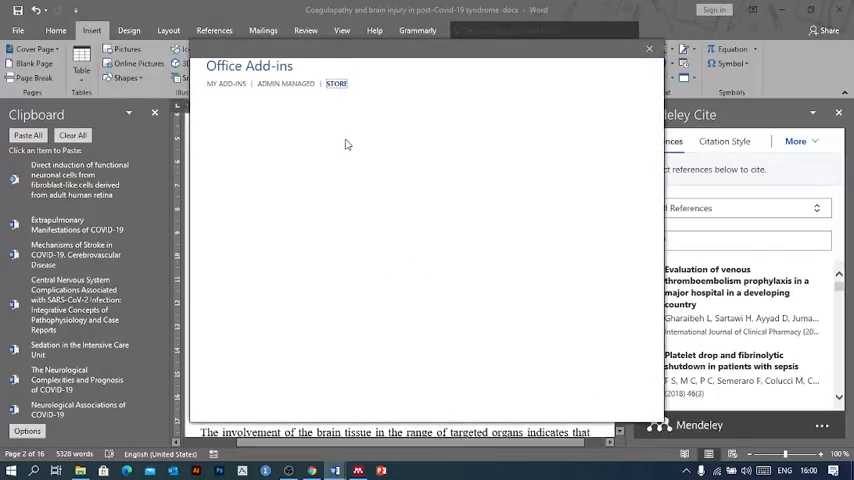
left_click(345, 83)
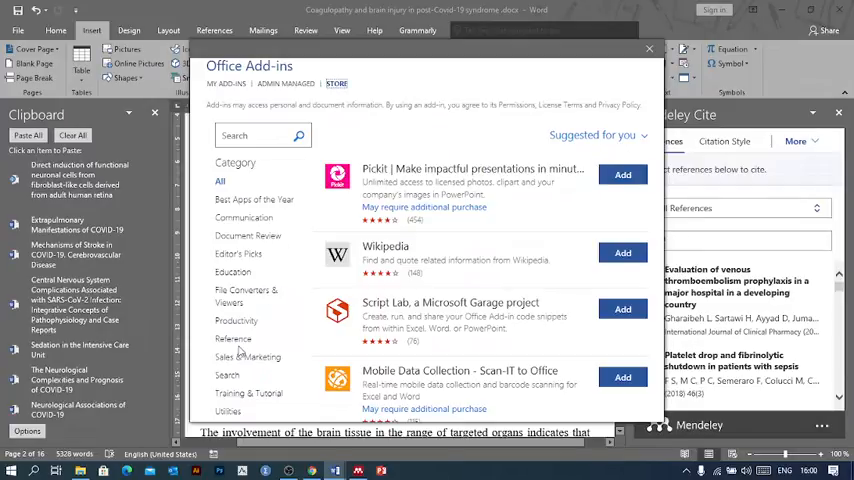
mouse_move(233, 339)
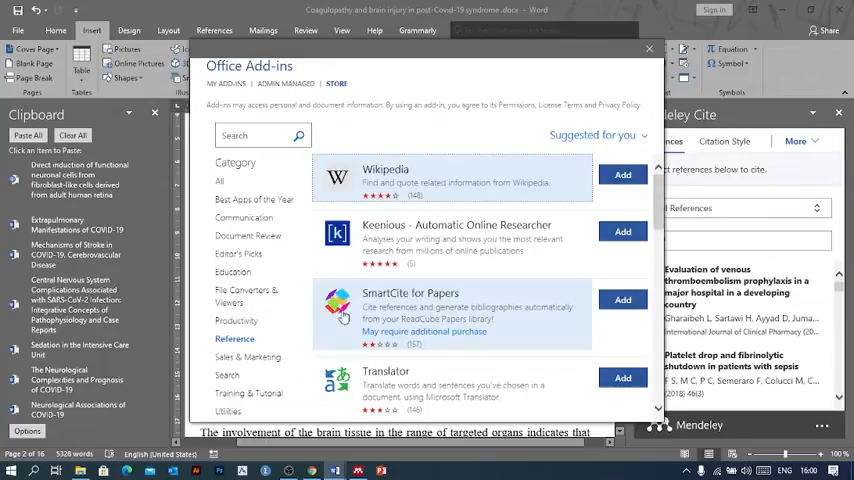
scroll("down", 3)
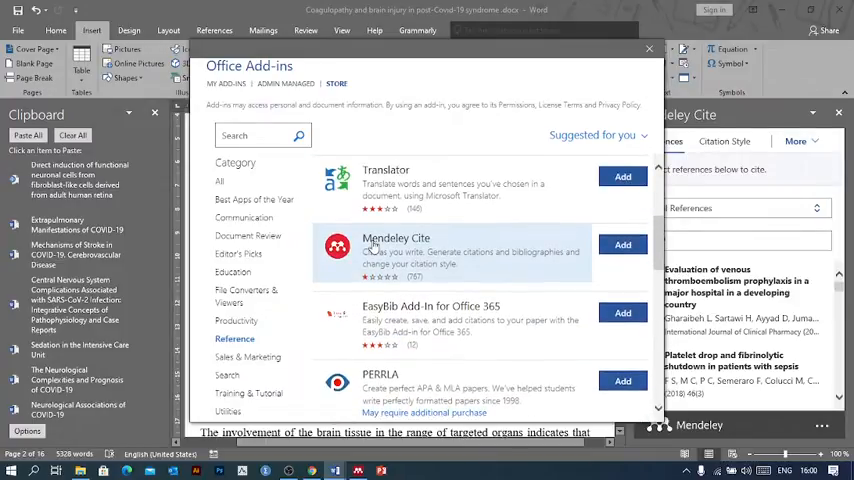
left_click(396, 237)
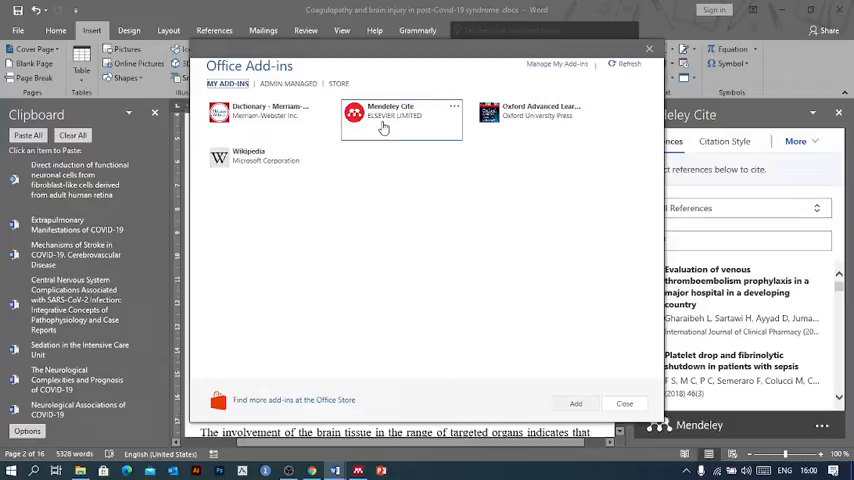
left_click(400, 120)
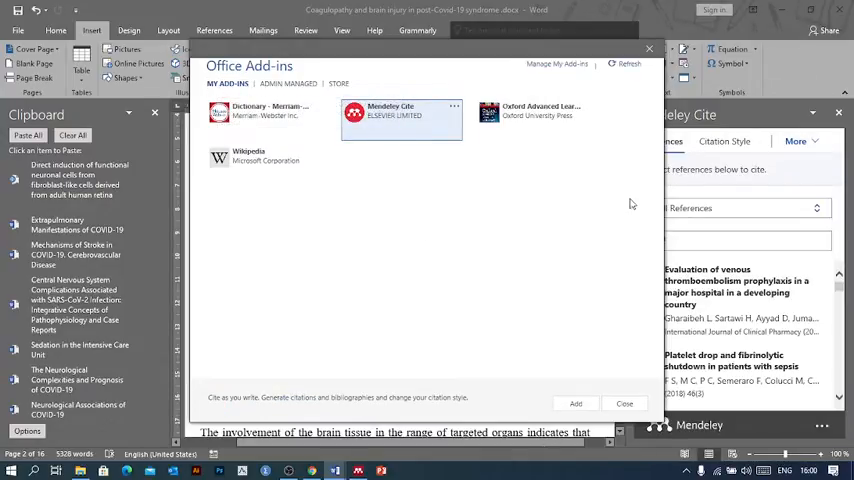
mouse_move(623, 404)
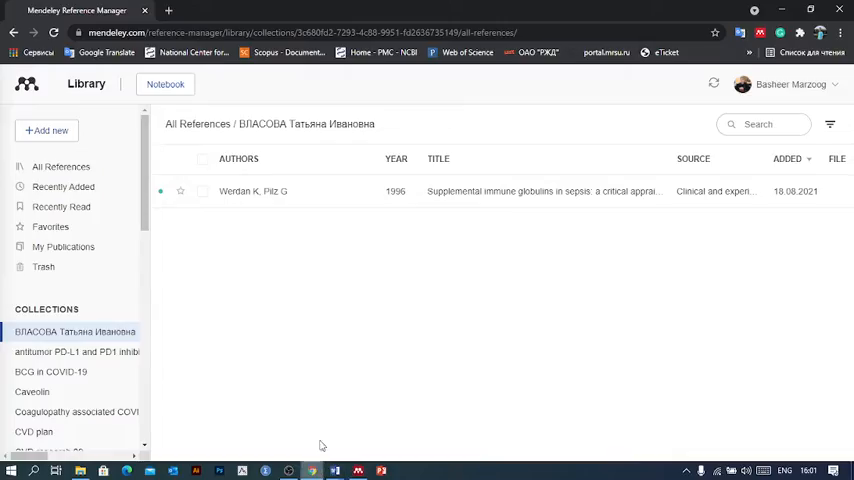
mouse_move(273, 253)
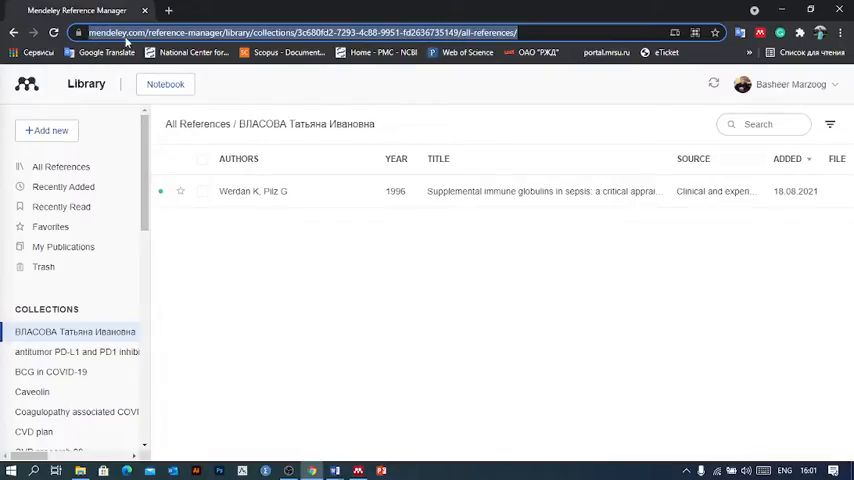
mouse_move(155, 35)
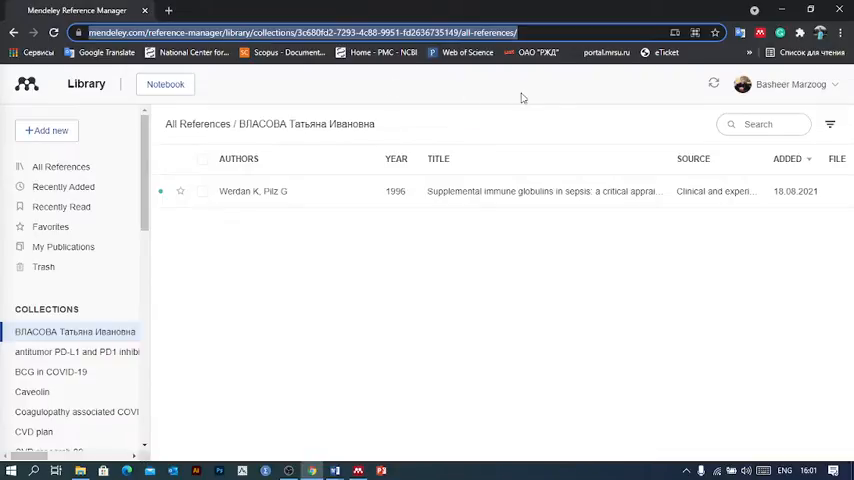
mouse_move(683, 101)
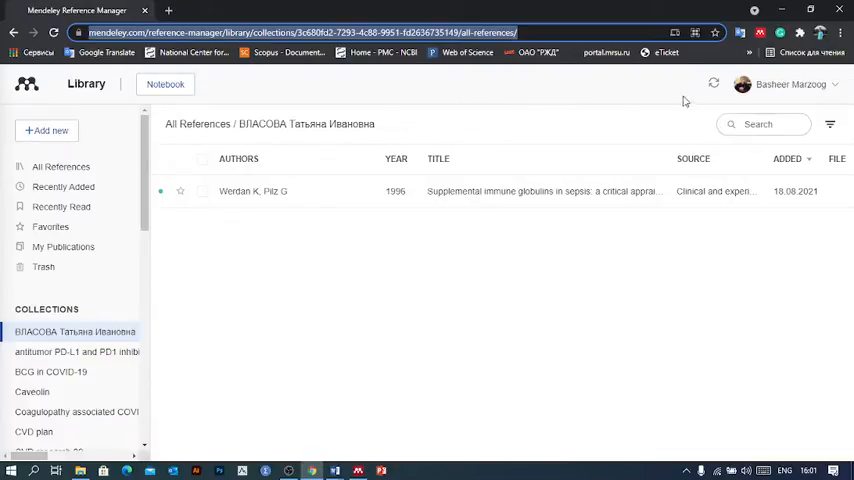
mouse_move(318, 123)
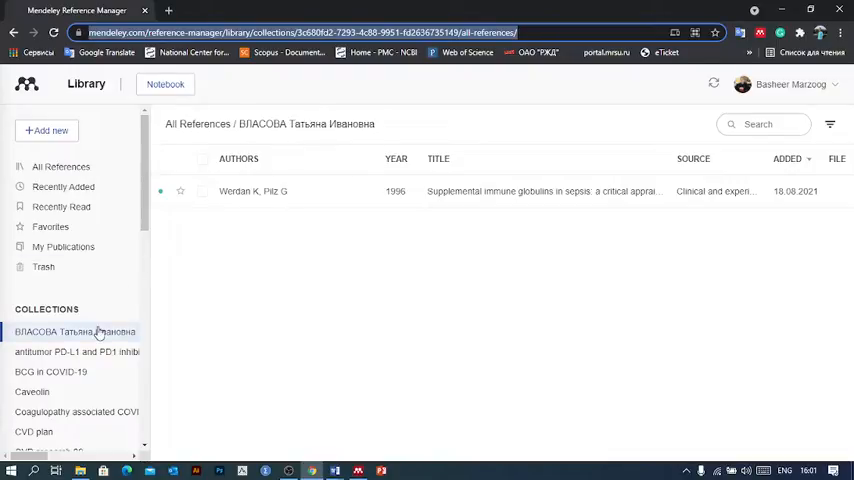
scroll("down", 3)
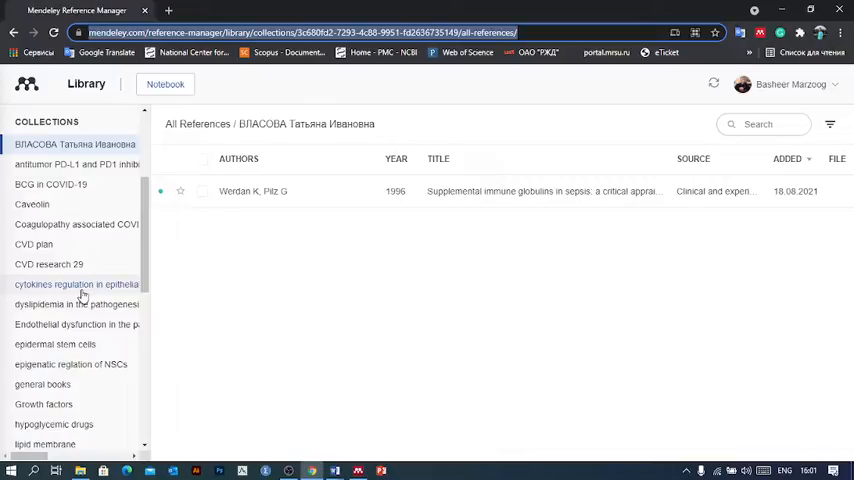
scroll("down", 3)
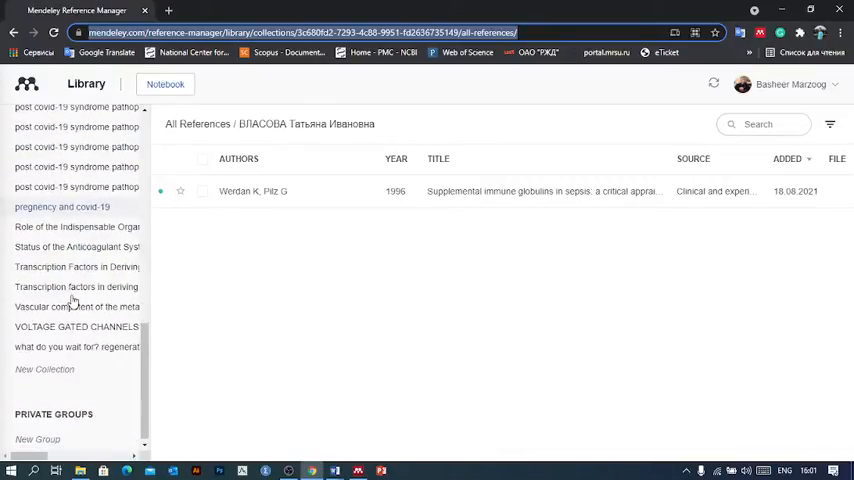
mouse_move(90, 296)
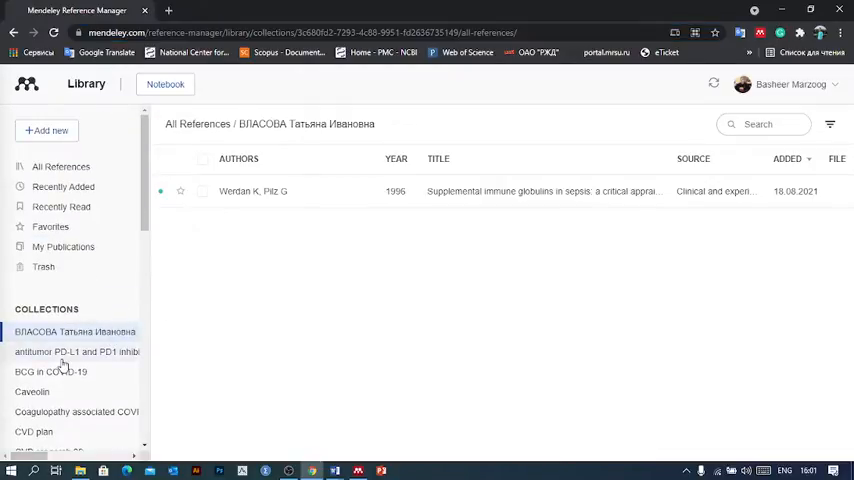
left_click(77, 351)
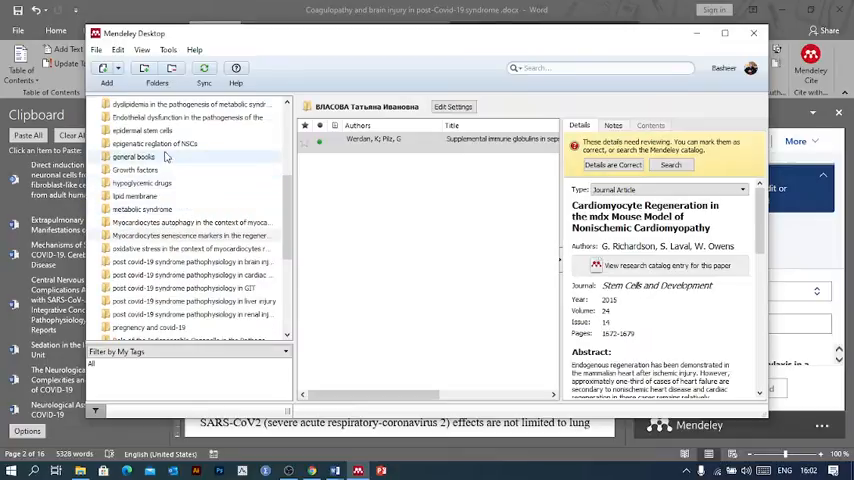
Step: Open the 60-document 'epigenetic regulation of NSCs' folder in Mendeley Desktop
left_click(154, 143)
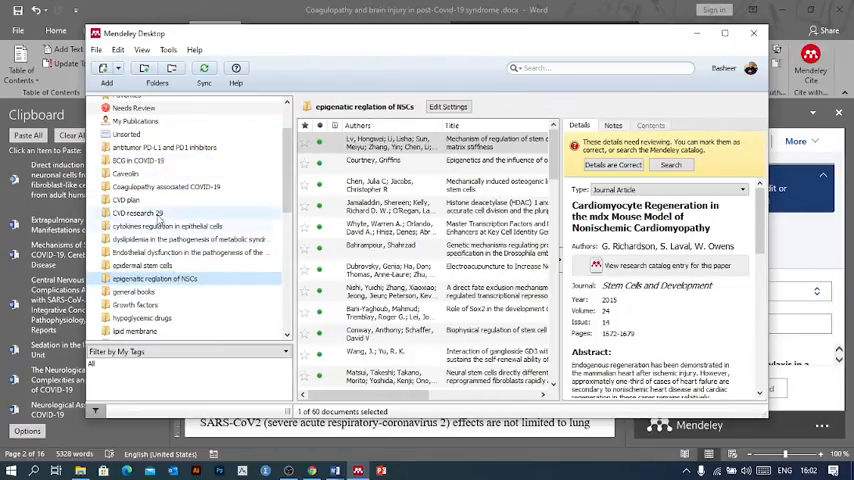
left_click(137, 212)
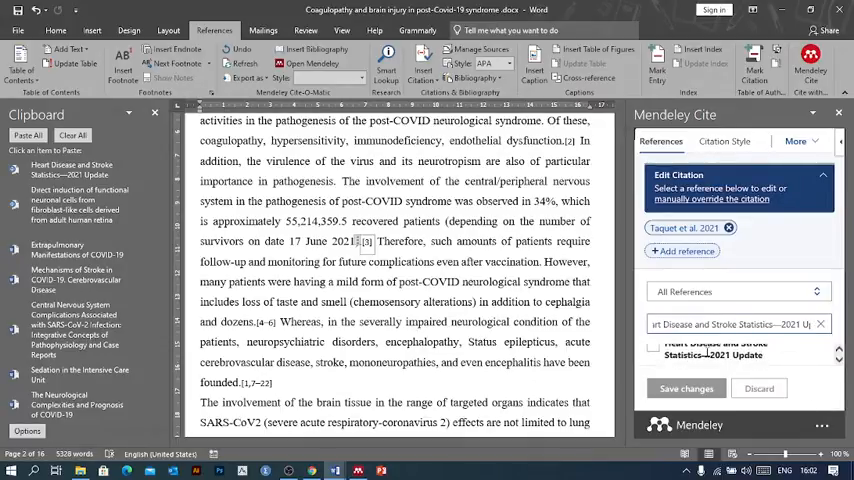
Step: Tick Heart Disease and Stroke Statistics—2021 Update (Virani et al. 2021) in the citation editor
left_click(653, 352)
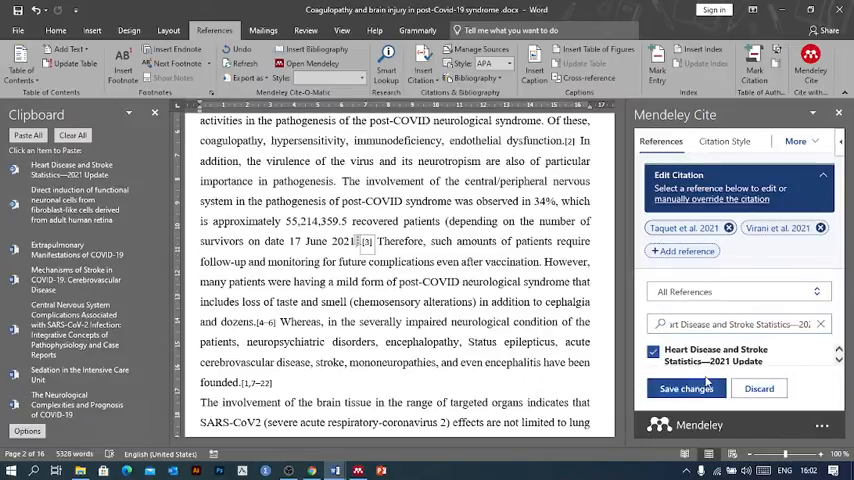
mouse_move(609, 328)
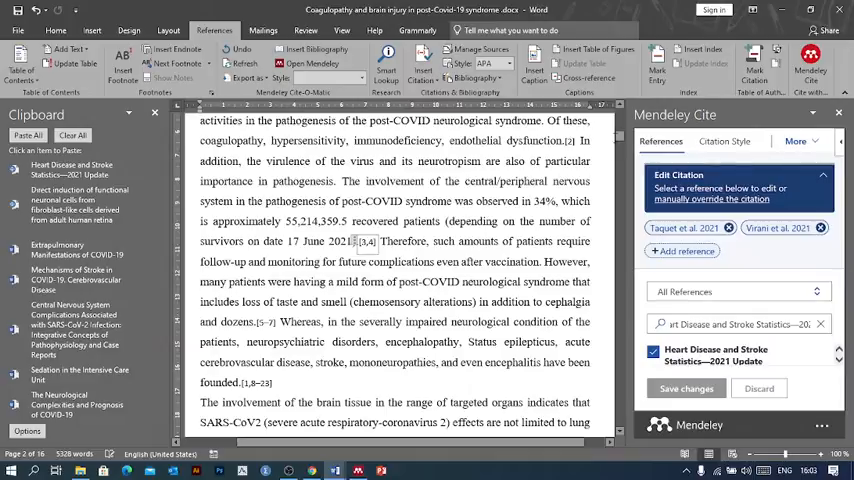
Step: Scroll the document to confirm the citation reads [3,4] and later citations renumbered
scroll("down", 3)
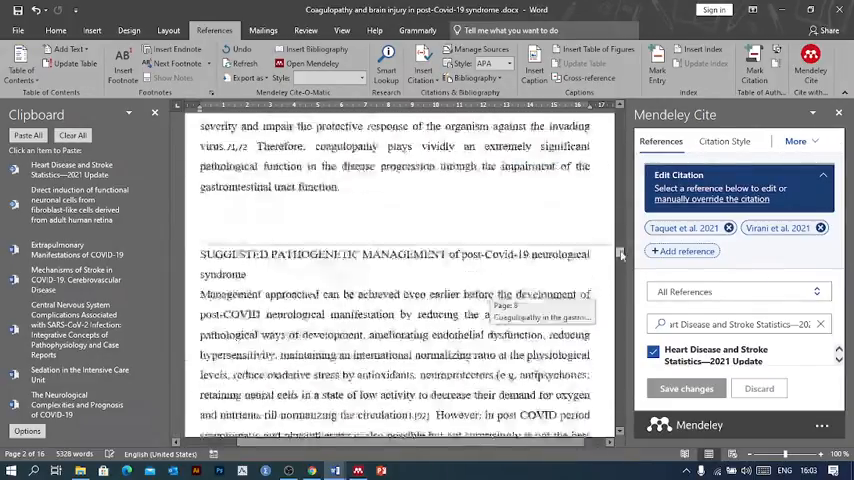
scroll("down", 3)
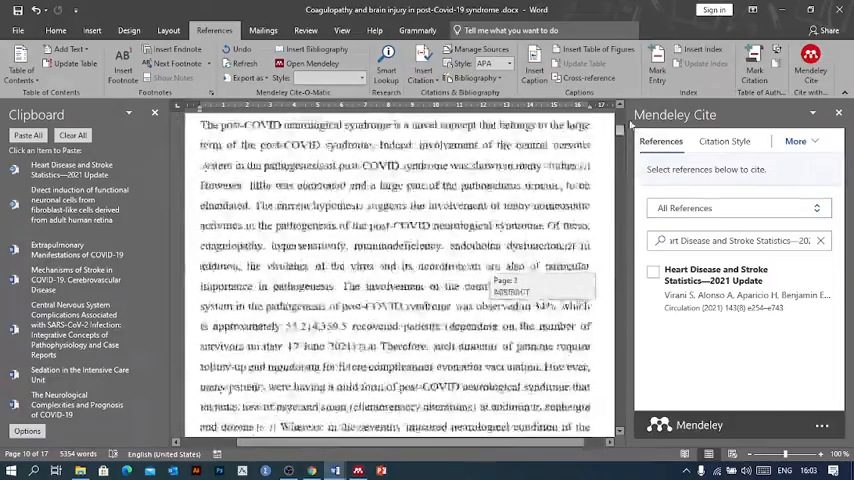
Step: Browse the Change Citation Style list, with Medical Hypotheses shown as current
left_click(725, 141)
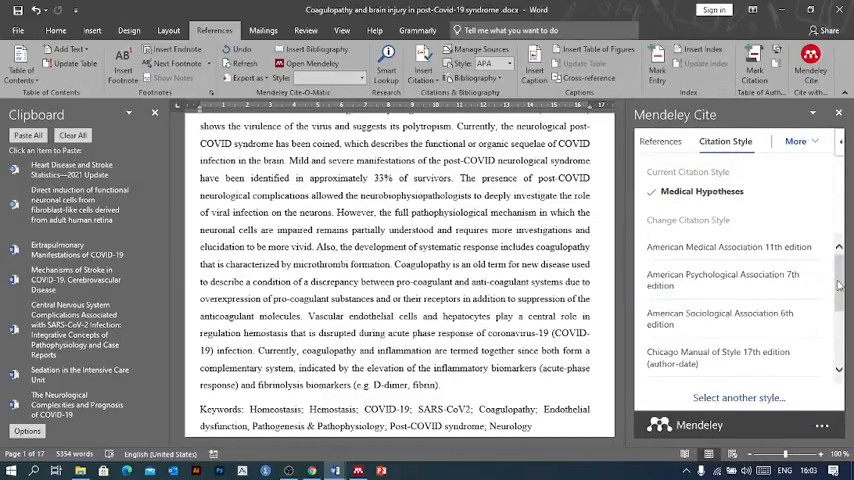
scroll("down", 3)
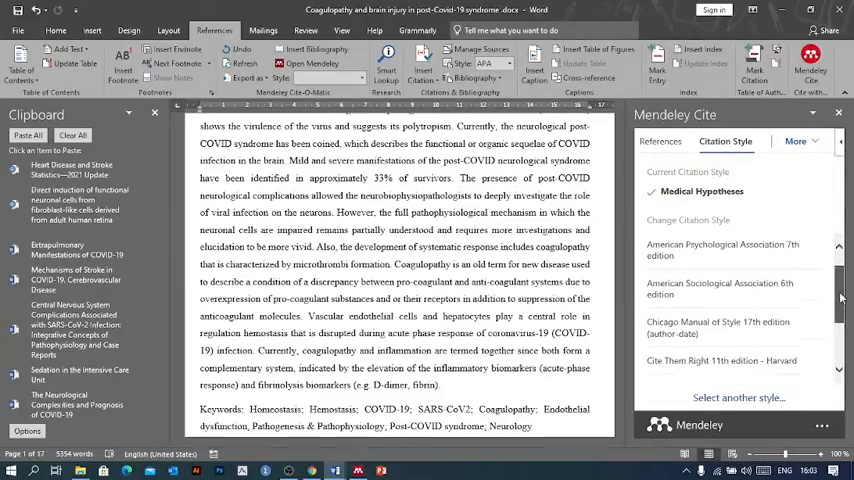
scroll("down", 3)
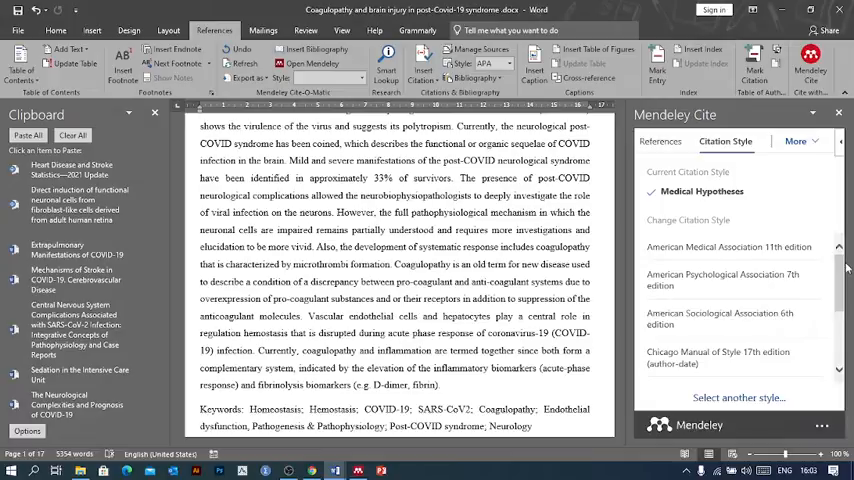
mouse_move(721, 362)
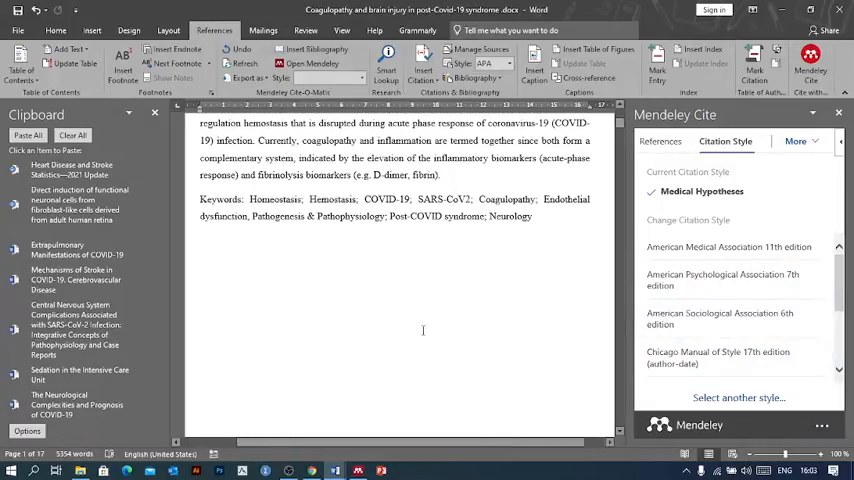
scroll("down", 3)
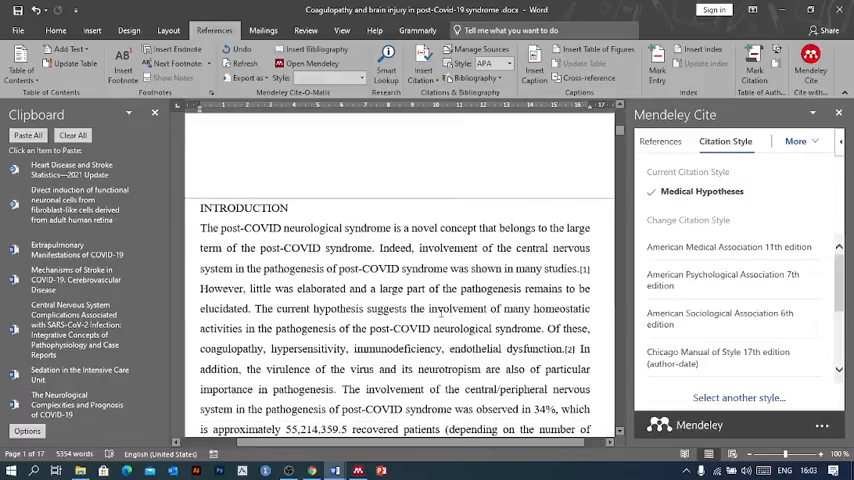
scroll("down", 3)
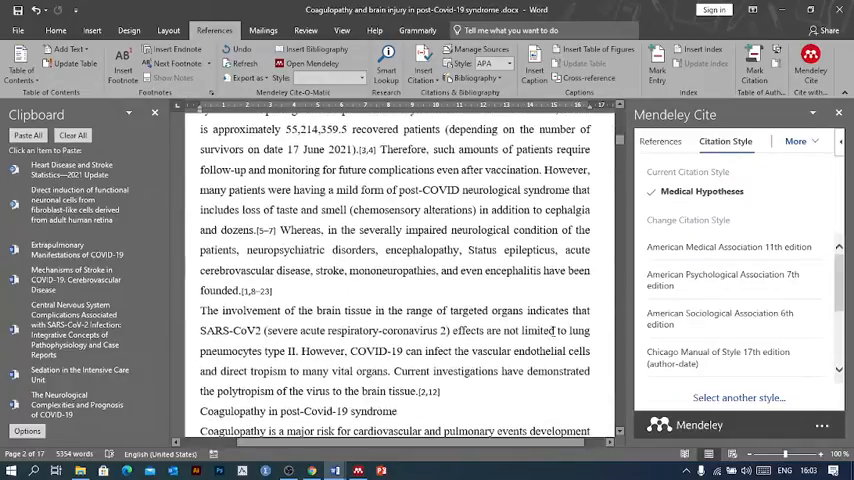
scroll("down", 3)
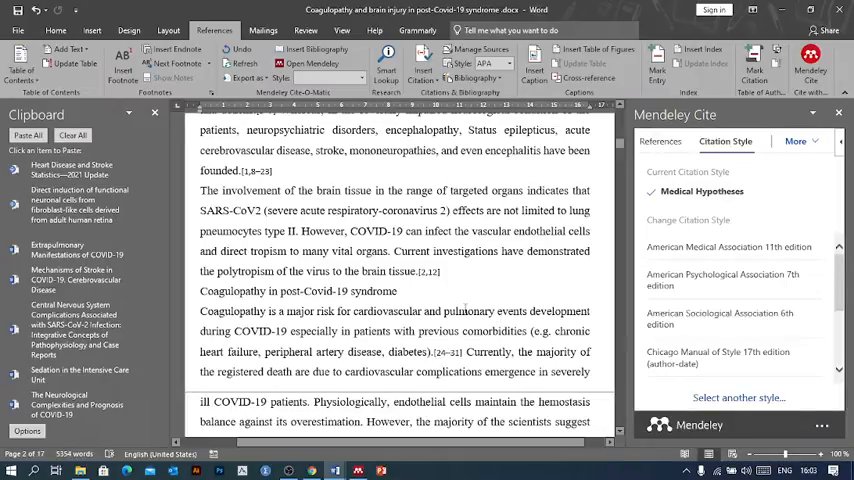
mouse_move(484, 289)
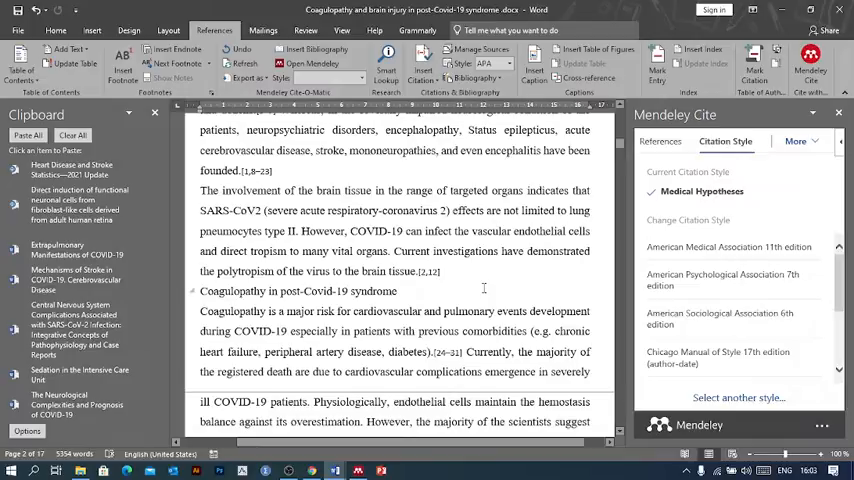